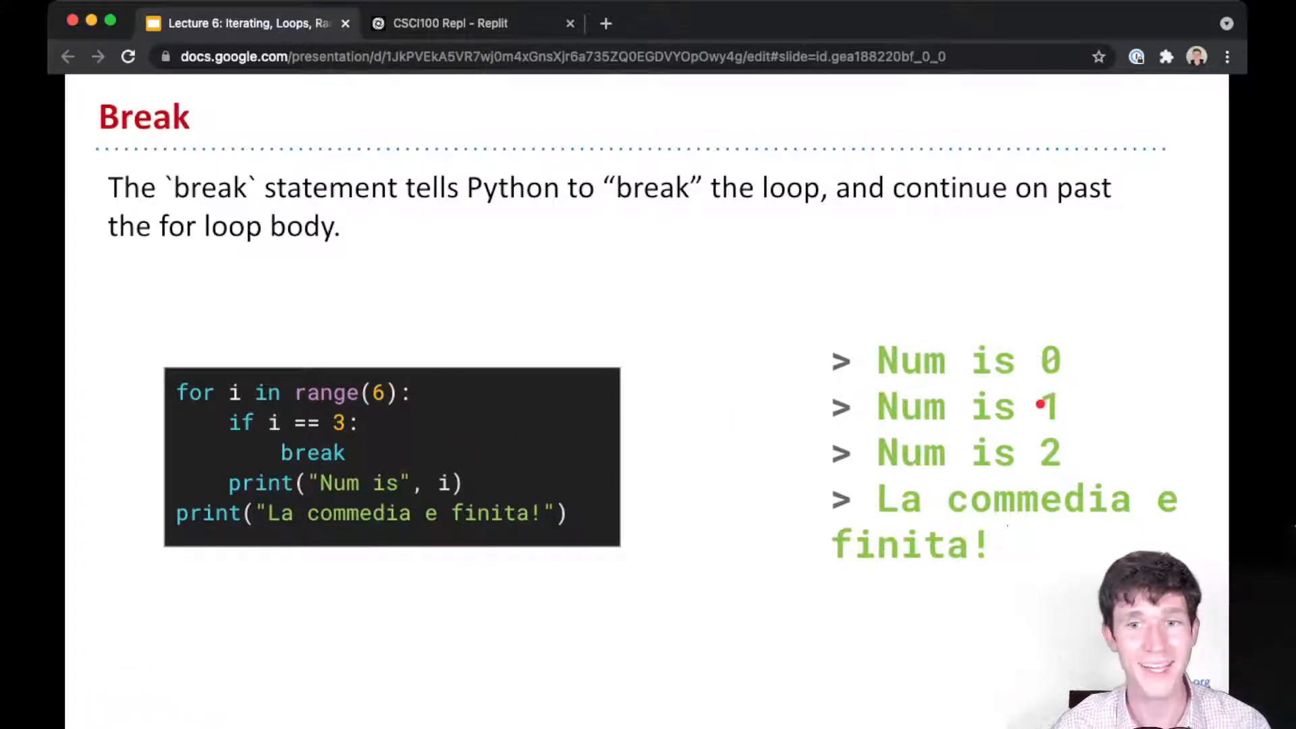
mouse_move(1067, 421)
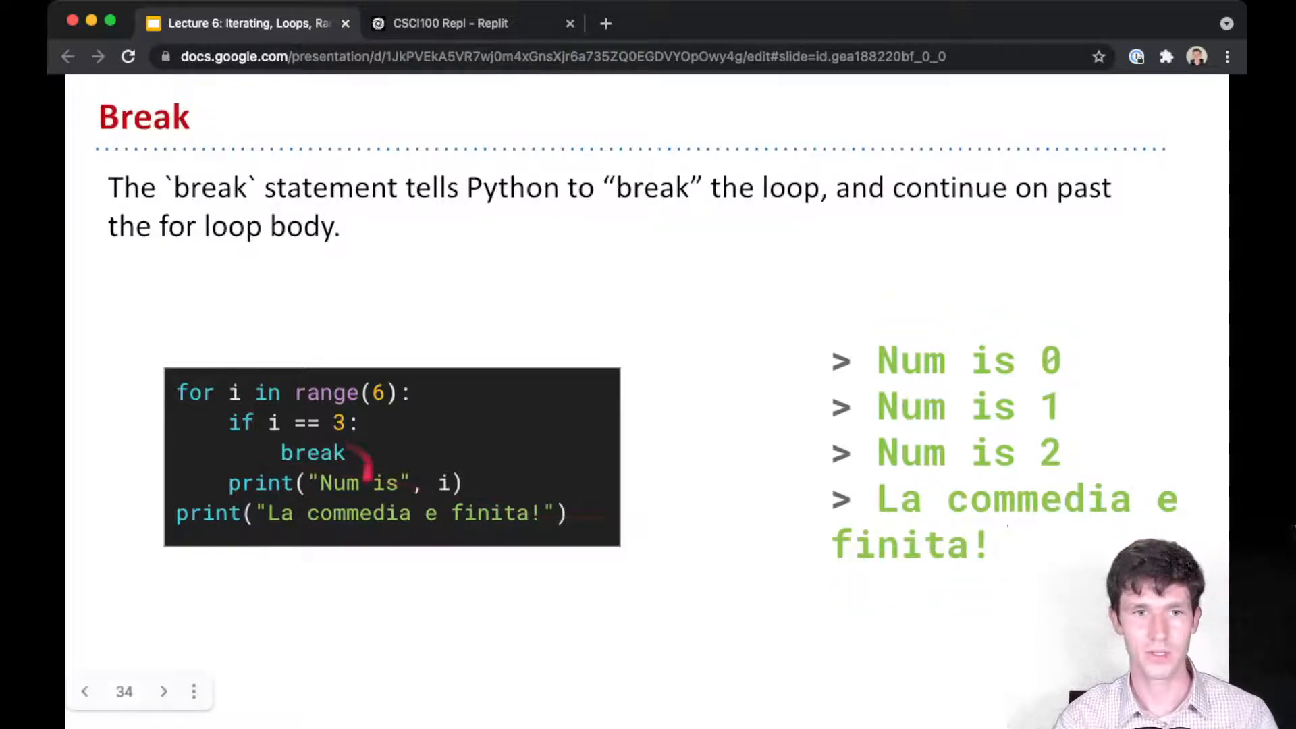
- Advance to the Live Coding Demo slide and switch to the CSCI100 Repl tab
left_click(163, 691)
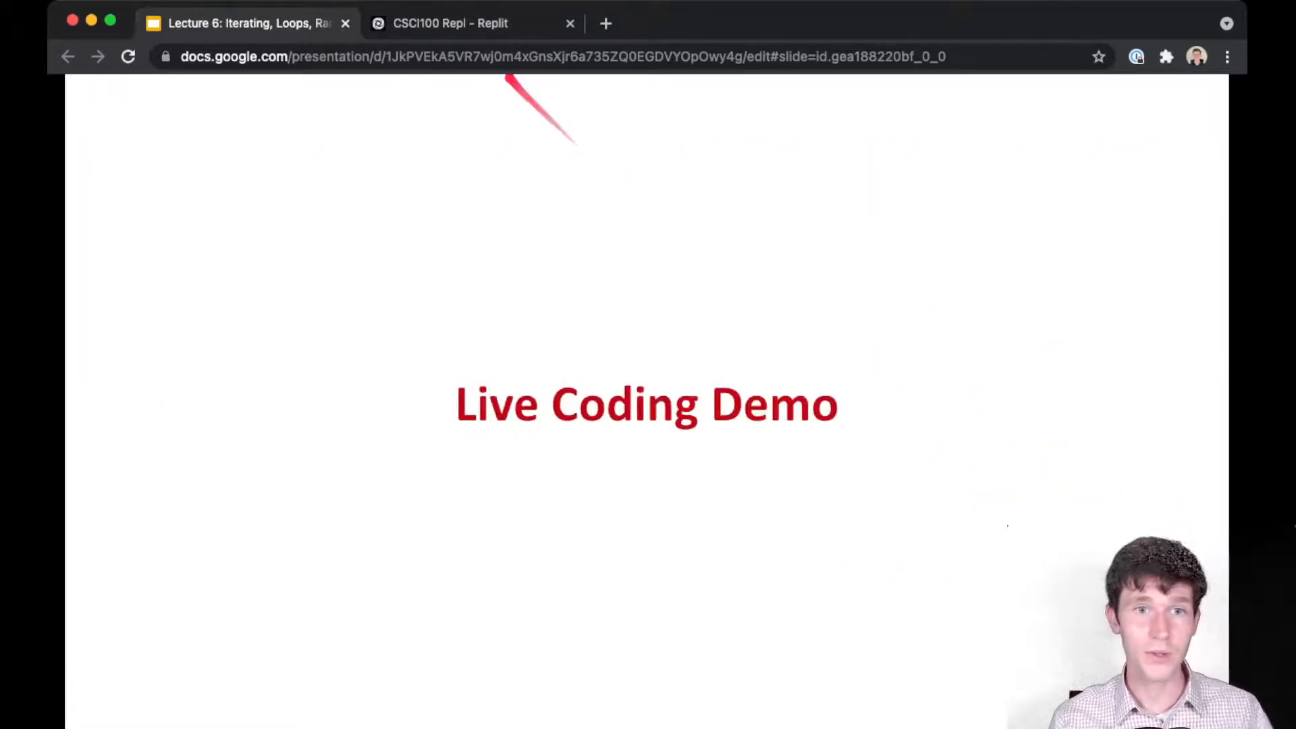
left_click(451, 23)
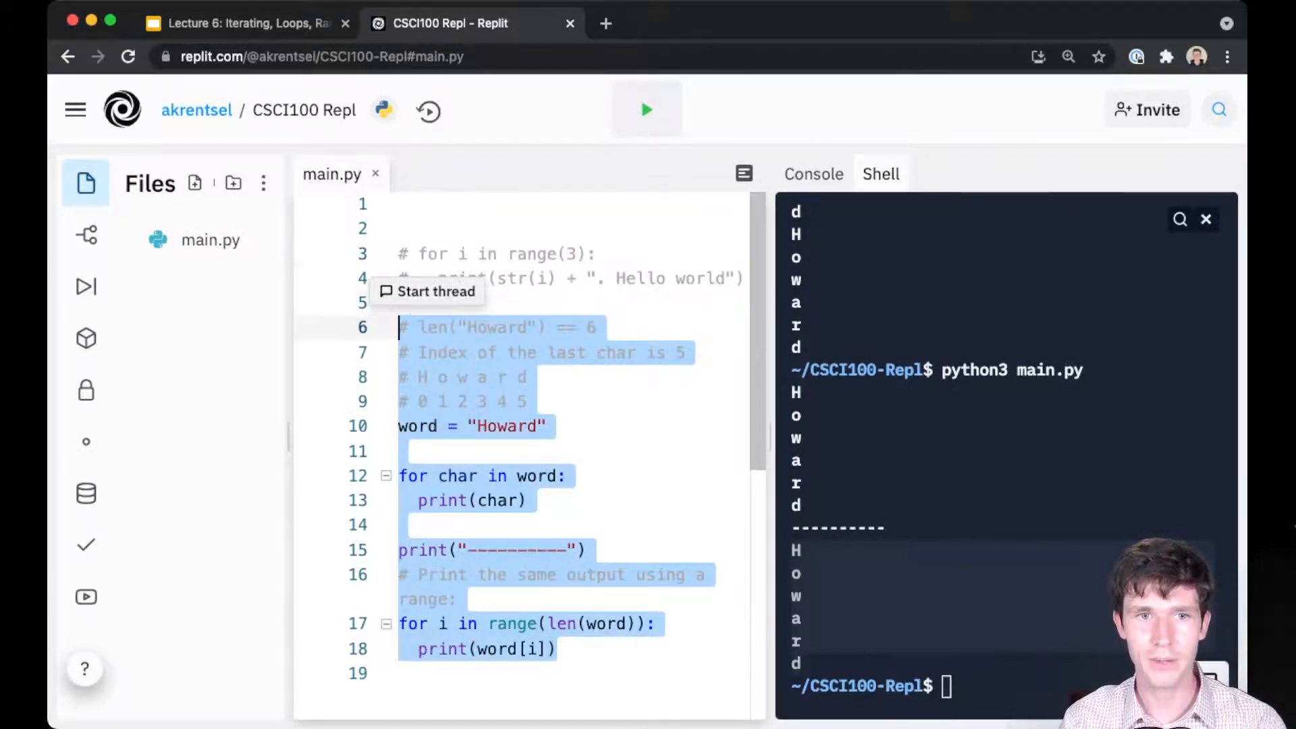
- Replace the Howard code with two print("*"*10) lines and remove the Hello world loop
key("Delete")
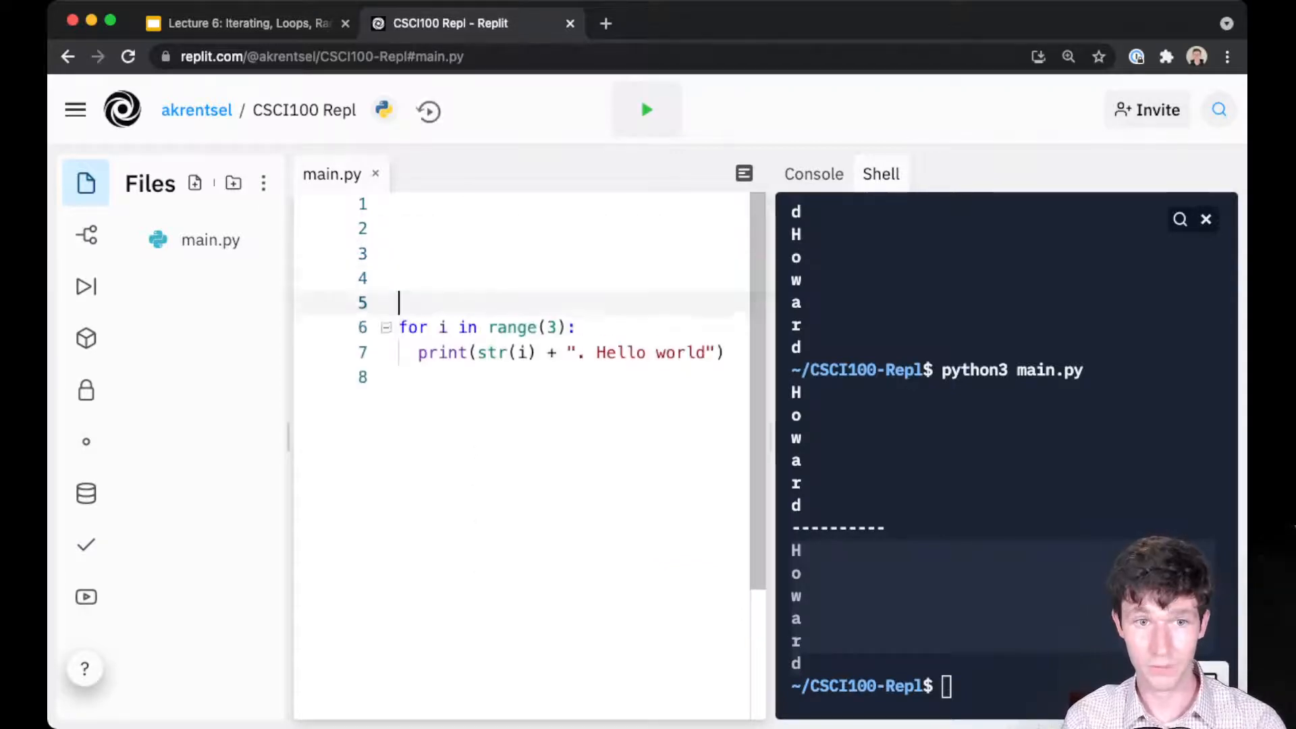
type("pri")
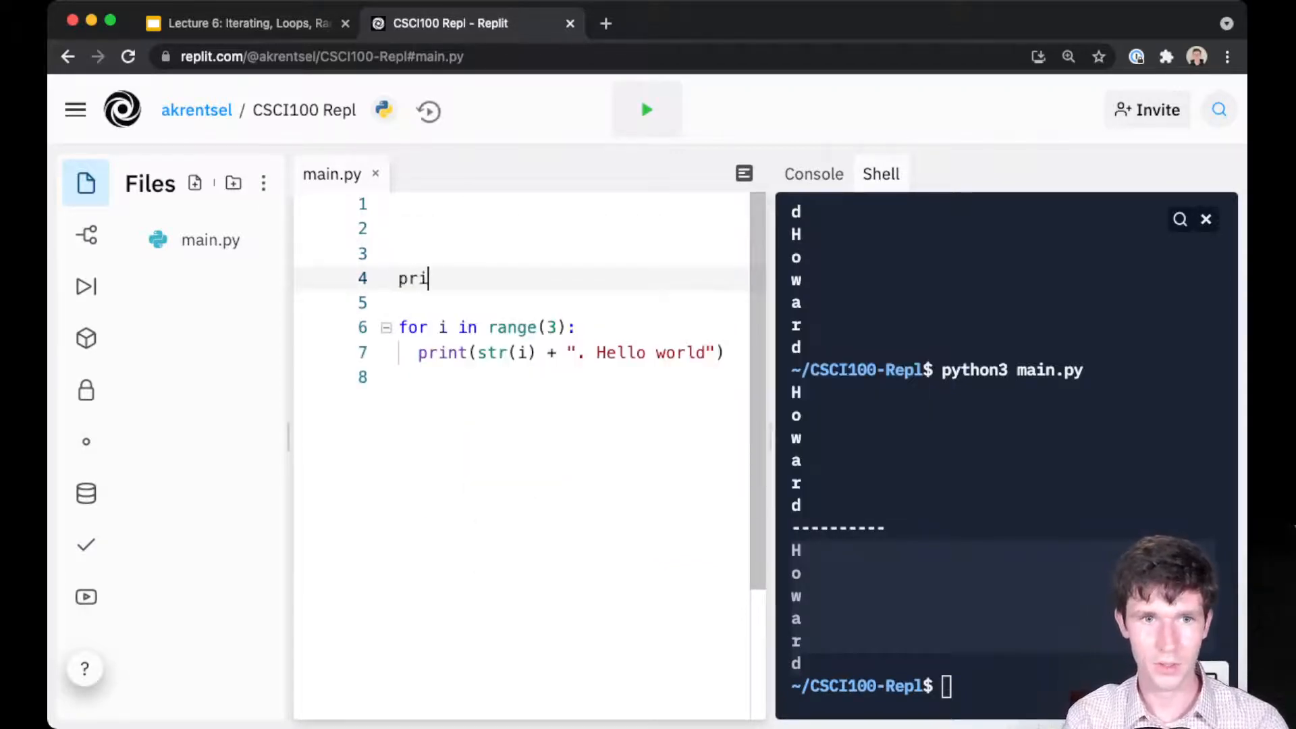
type("nt(\"*\")")
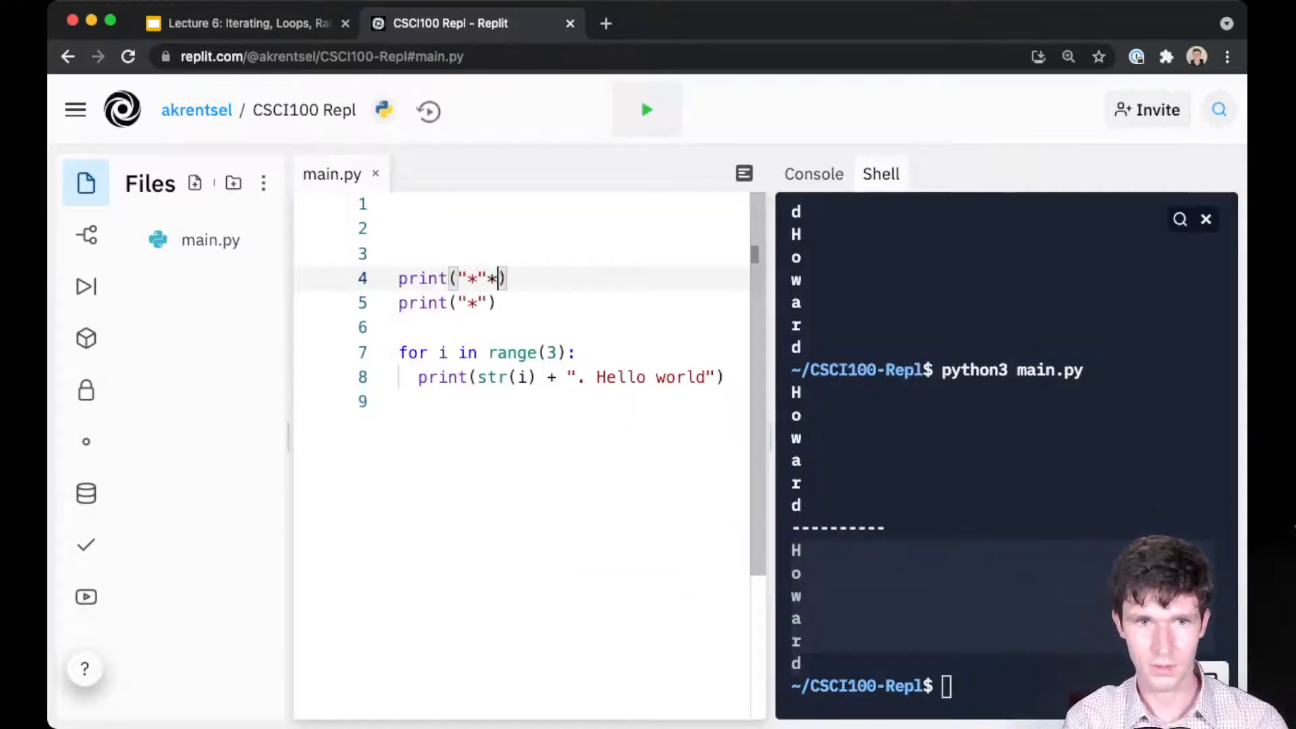
type("10")
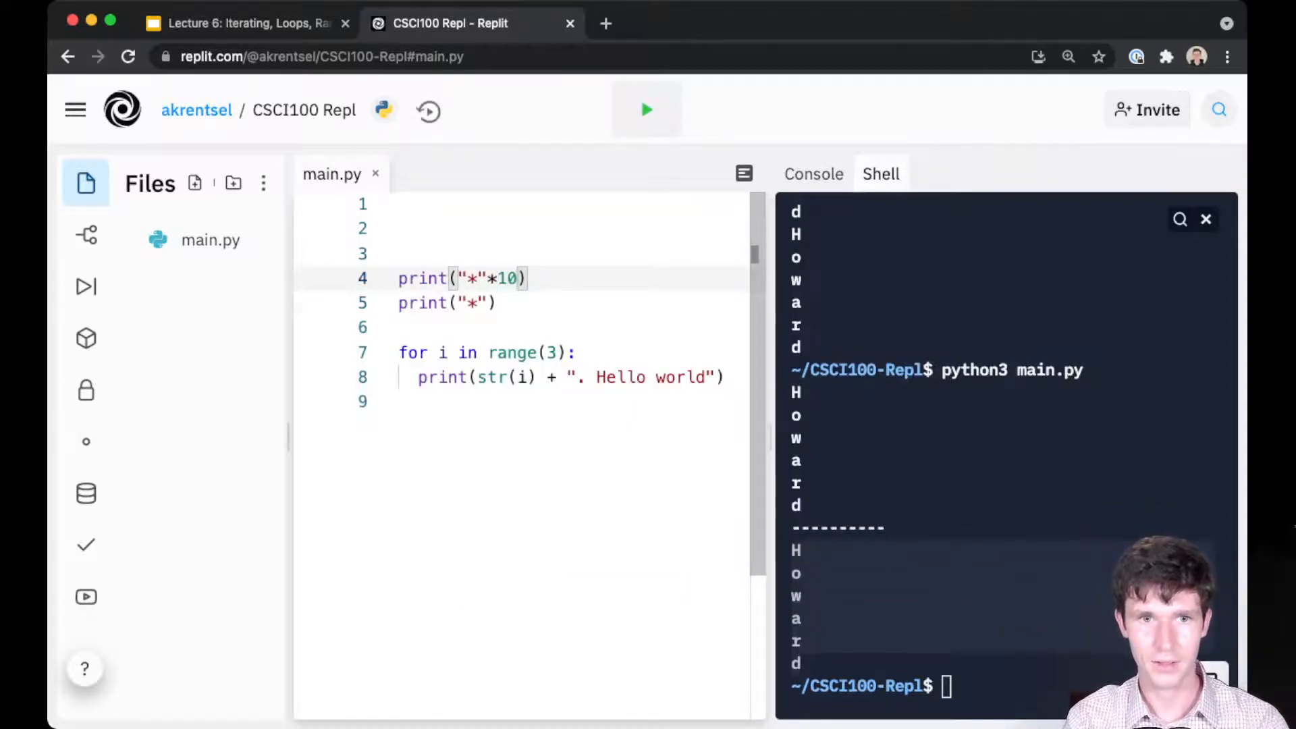
type("*10")
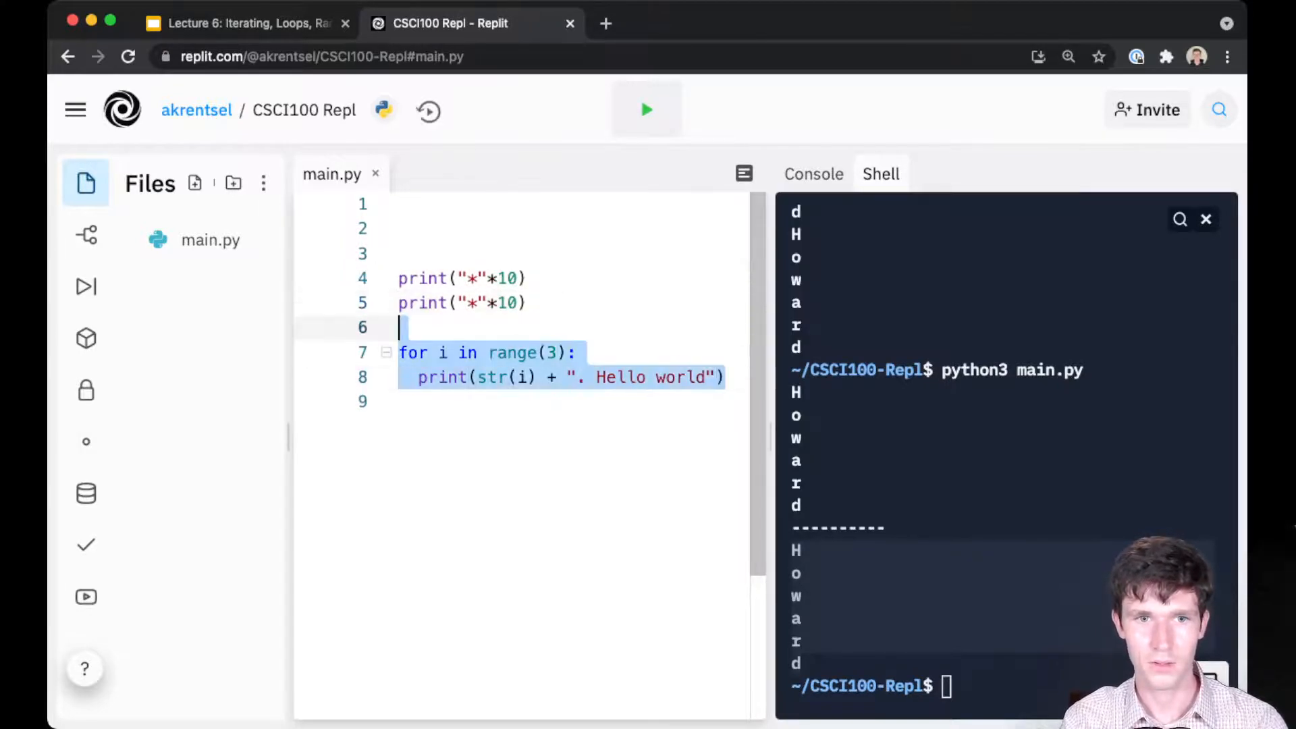
key("Backspace")
type("python3 main.py")
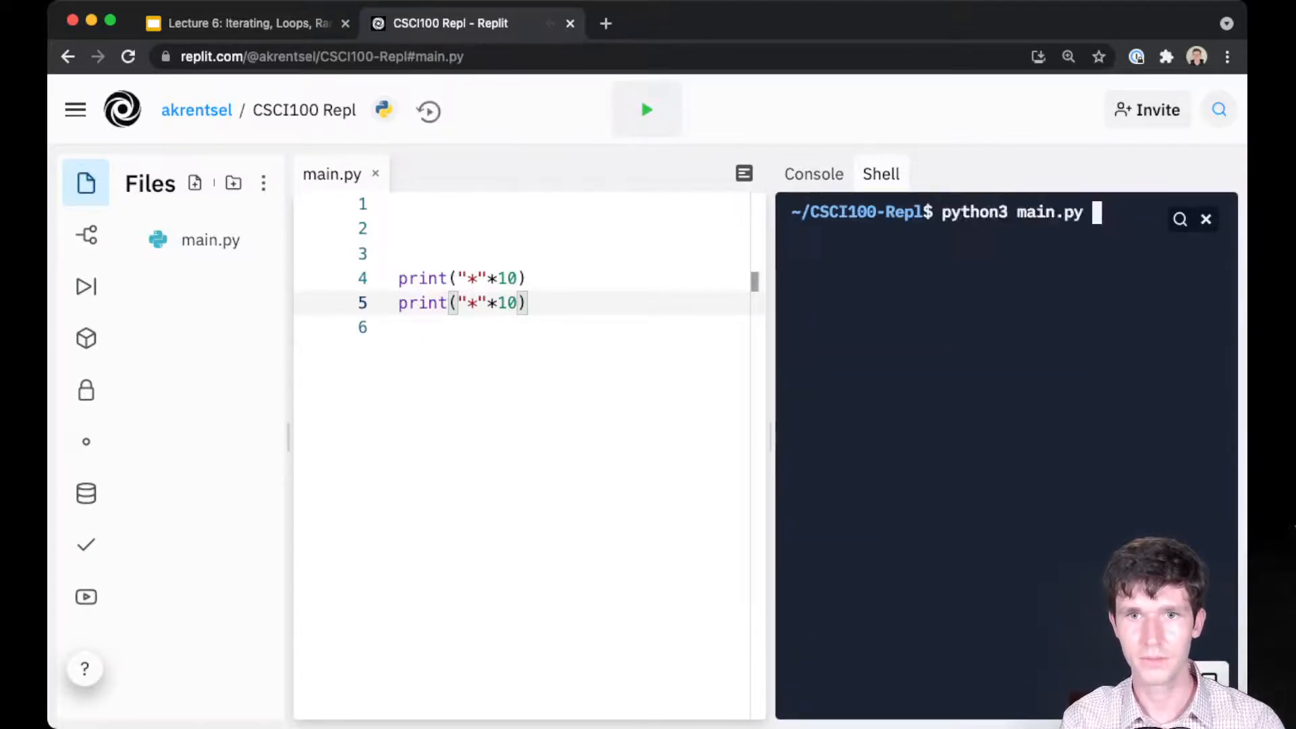
- Run main.py, grow it to four print("*"*10) lines, and add blank lines above them
key("Return")
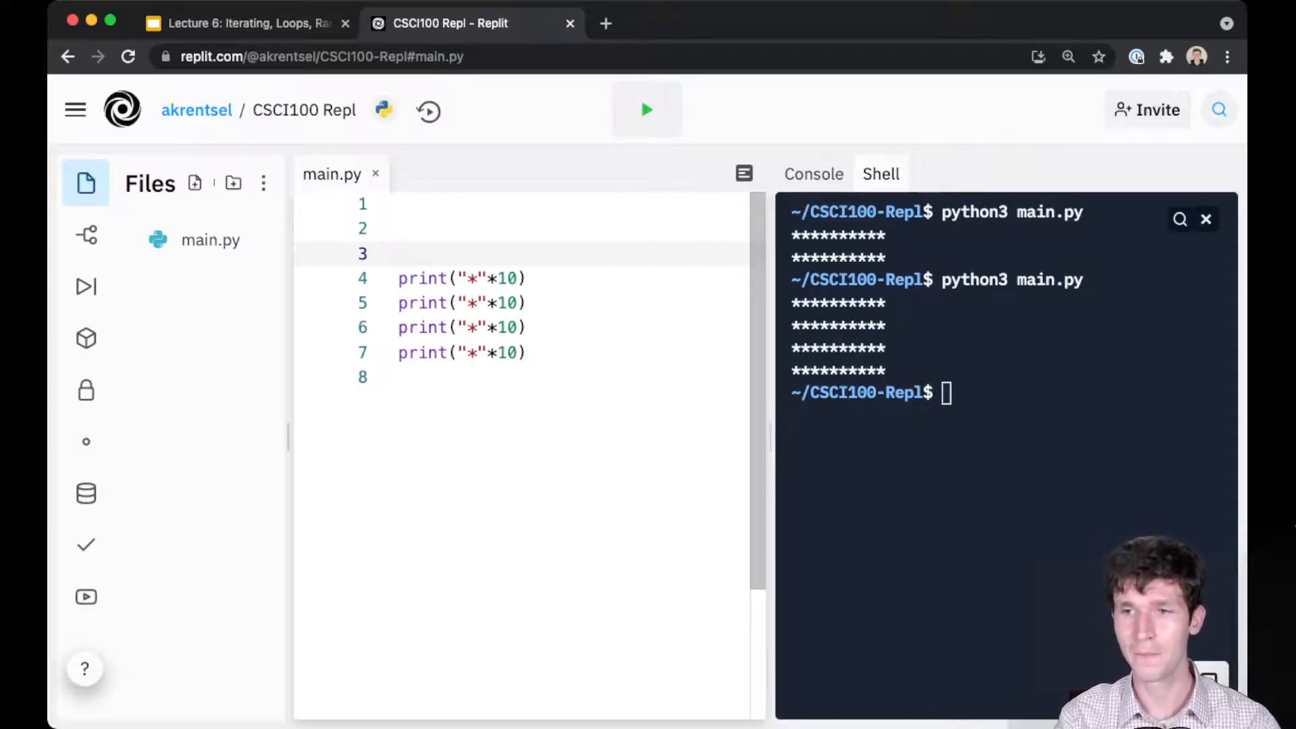
left_click(413, 228)
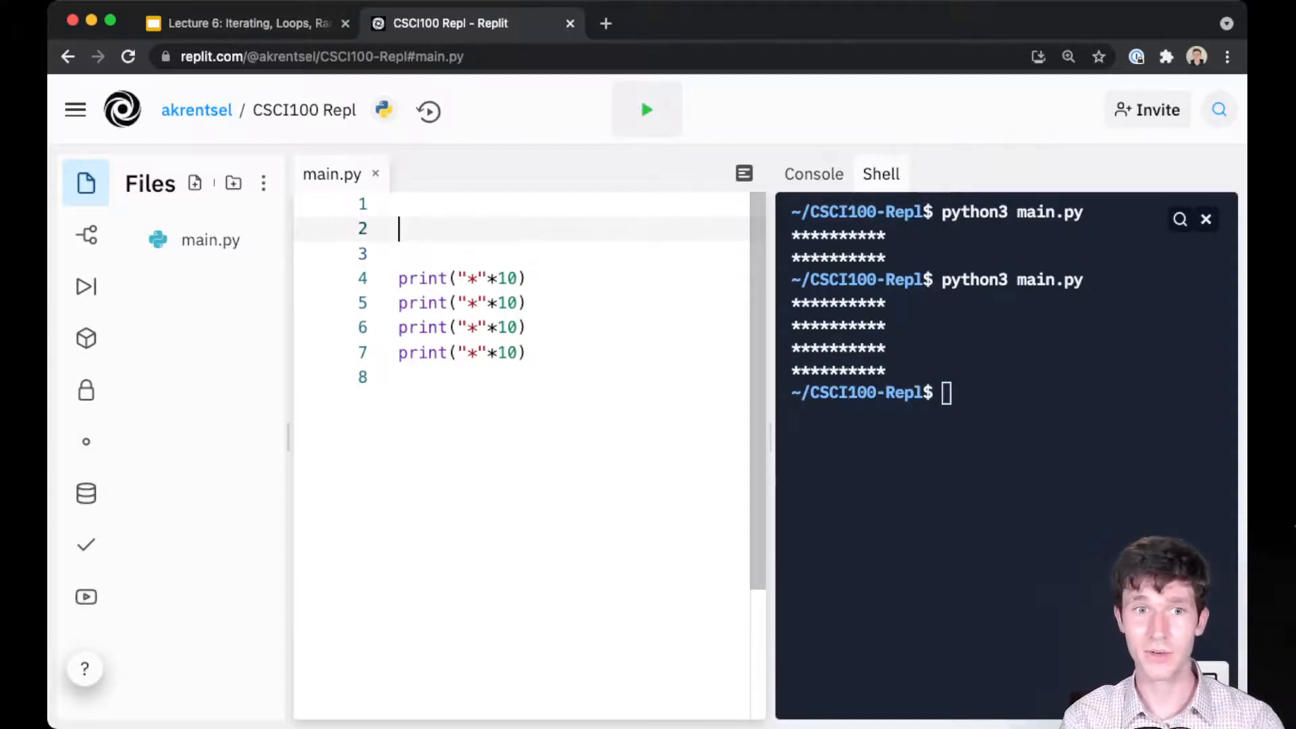
key("enter")
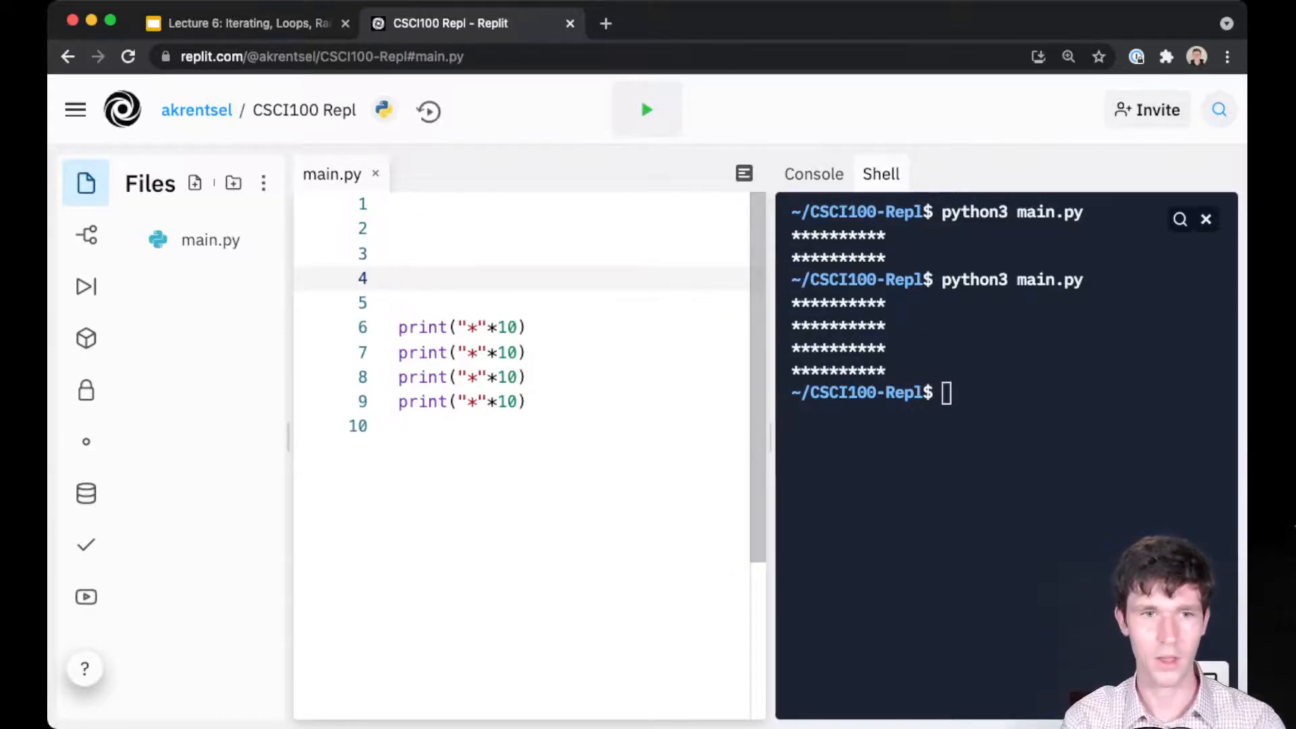
- Add num_repetitions = int(input("How many lines of stars? ")) and wrap one print in for i in range(num_repetitions)
type("nu")
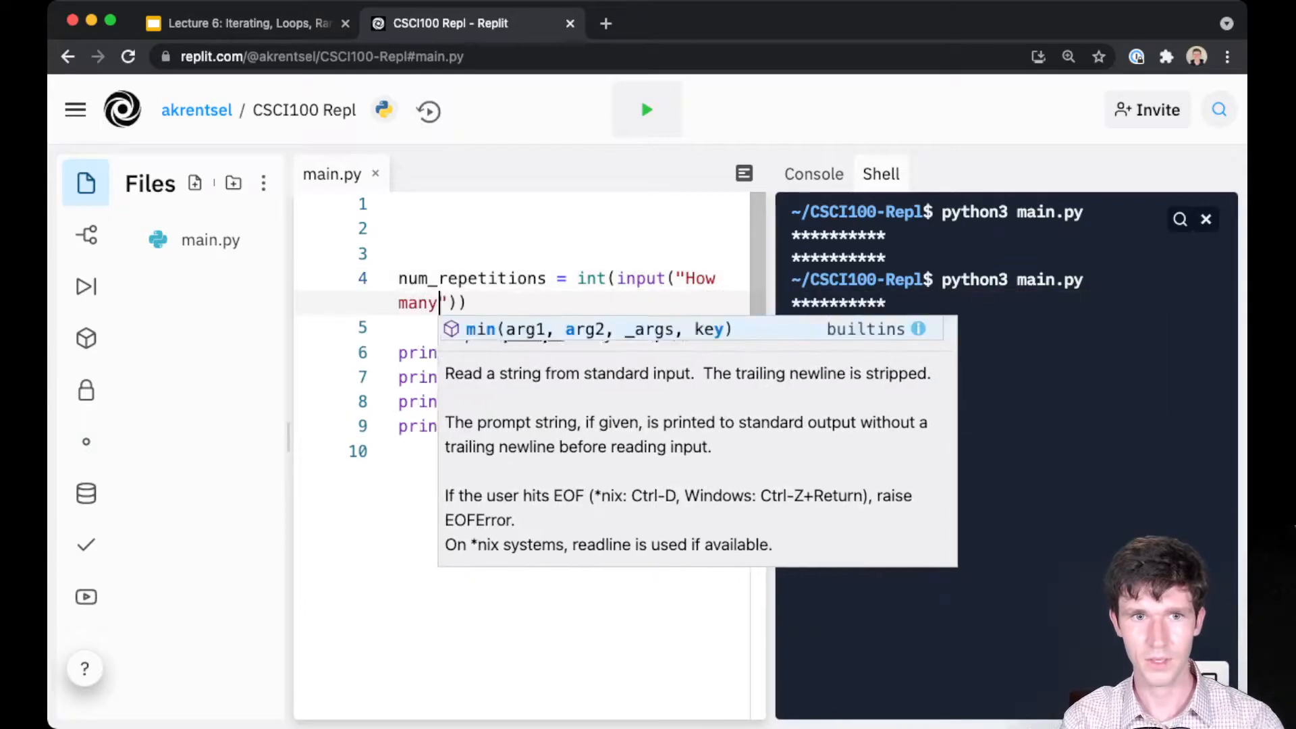
type("lines of stars?")
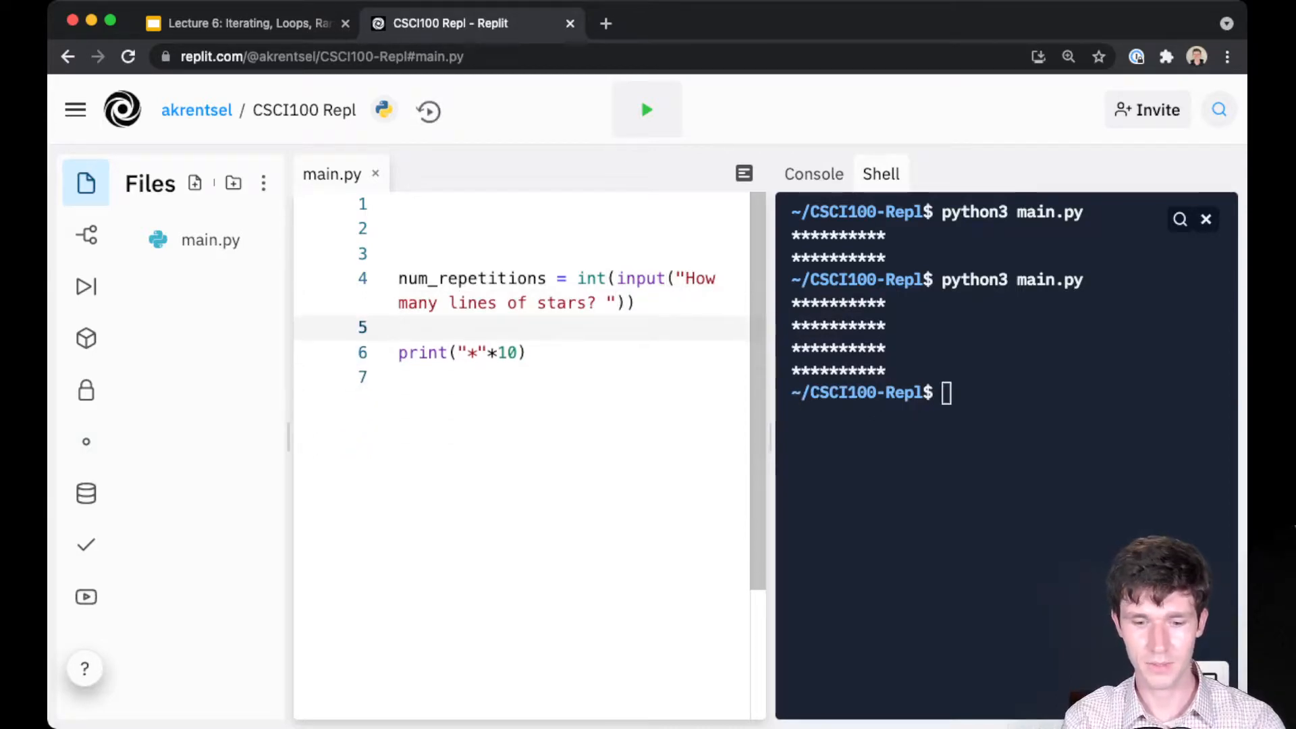
type("for i inr a")
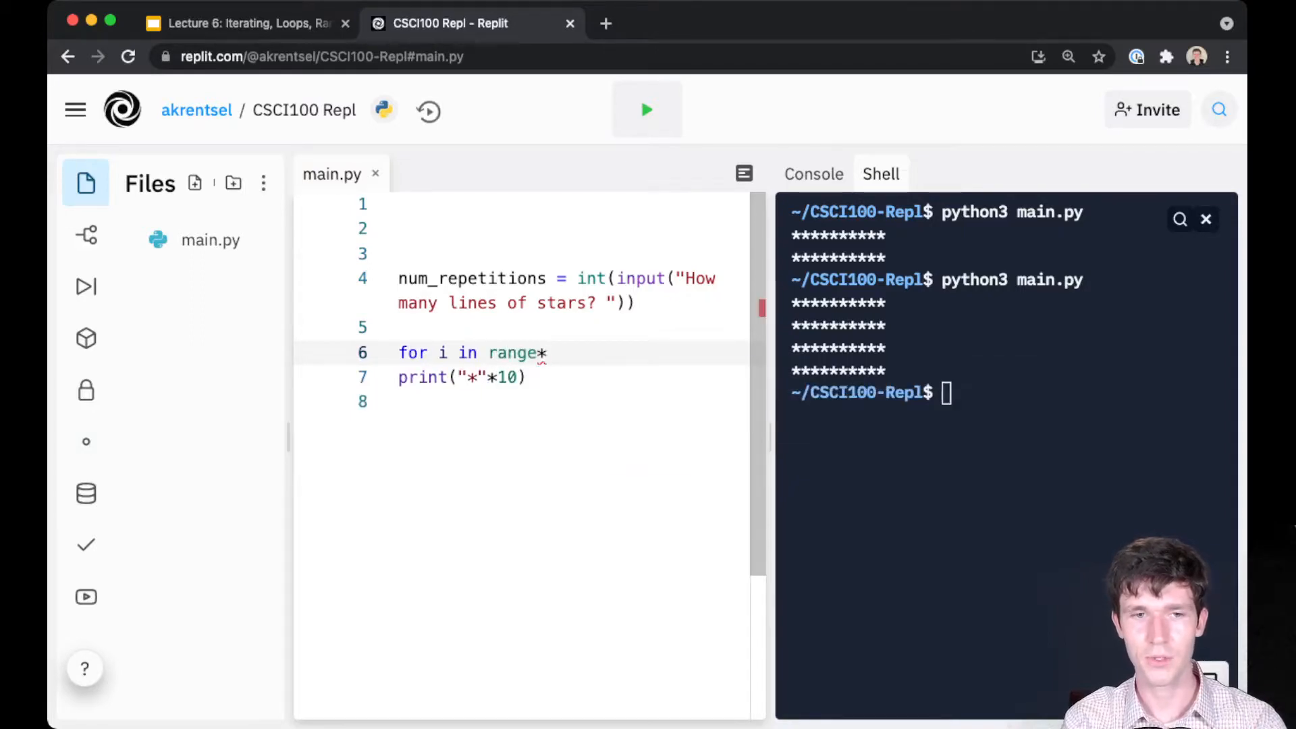
type("(nm")
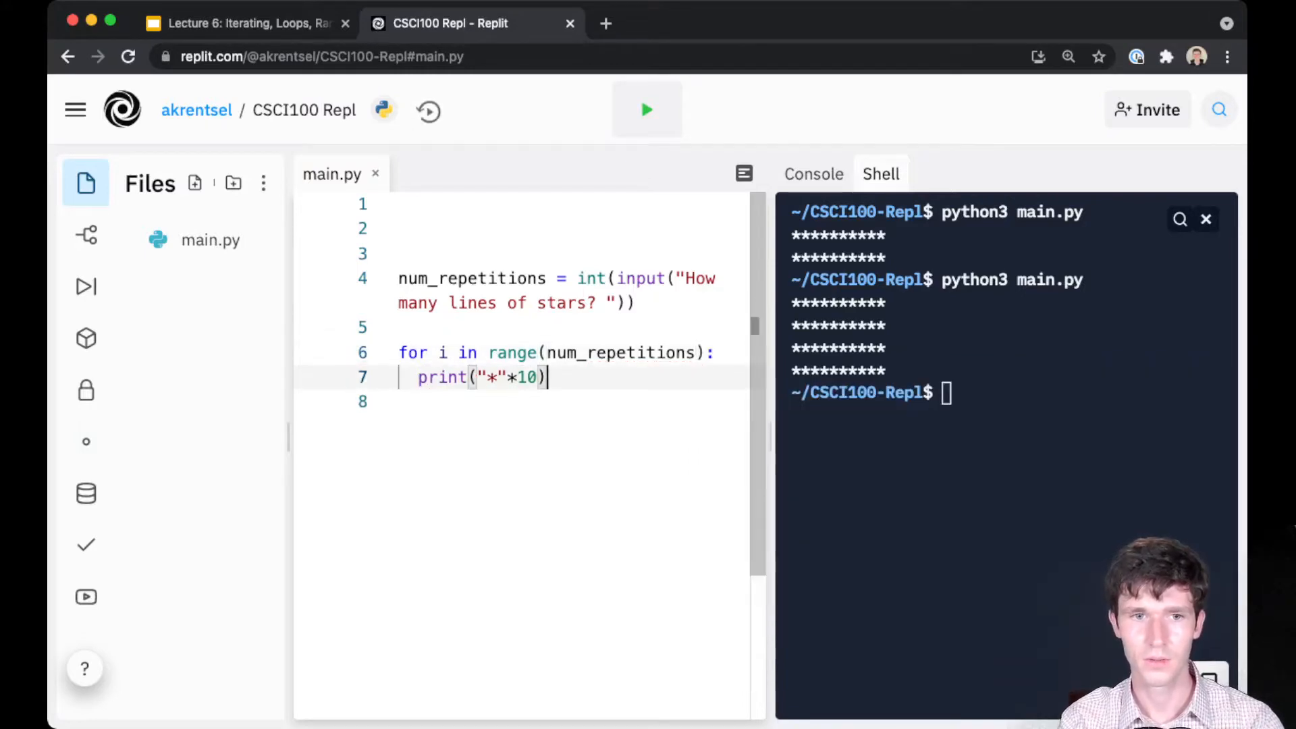
- Clear the shell and run python3 main.py with input 5, then again with 2
type("clear")
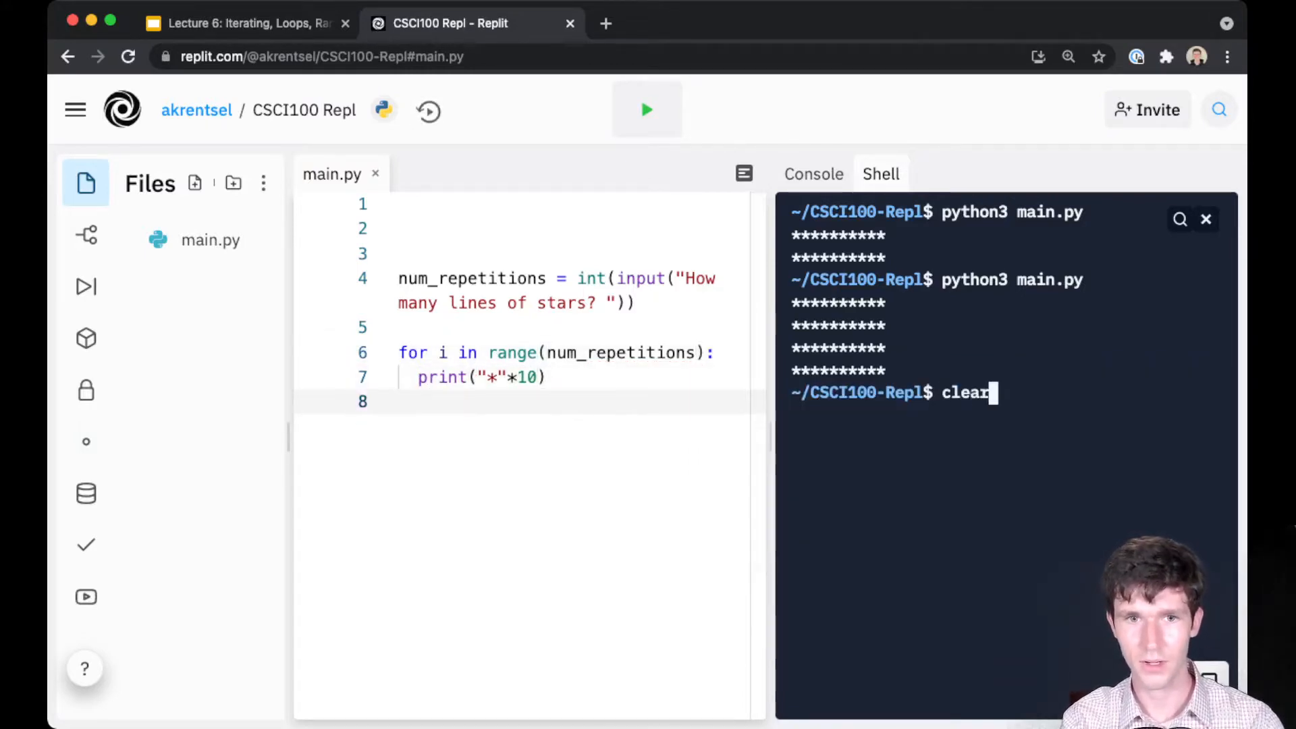
key("Return")
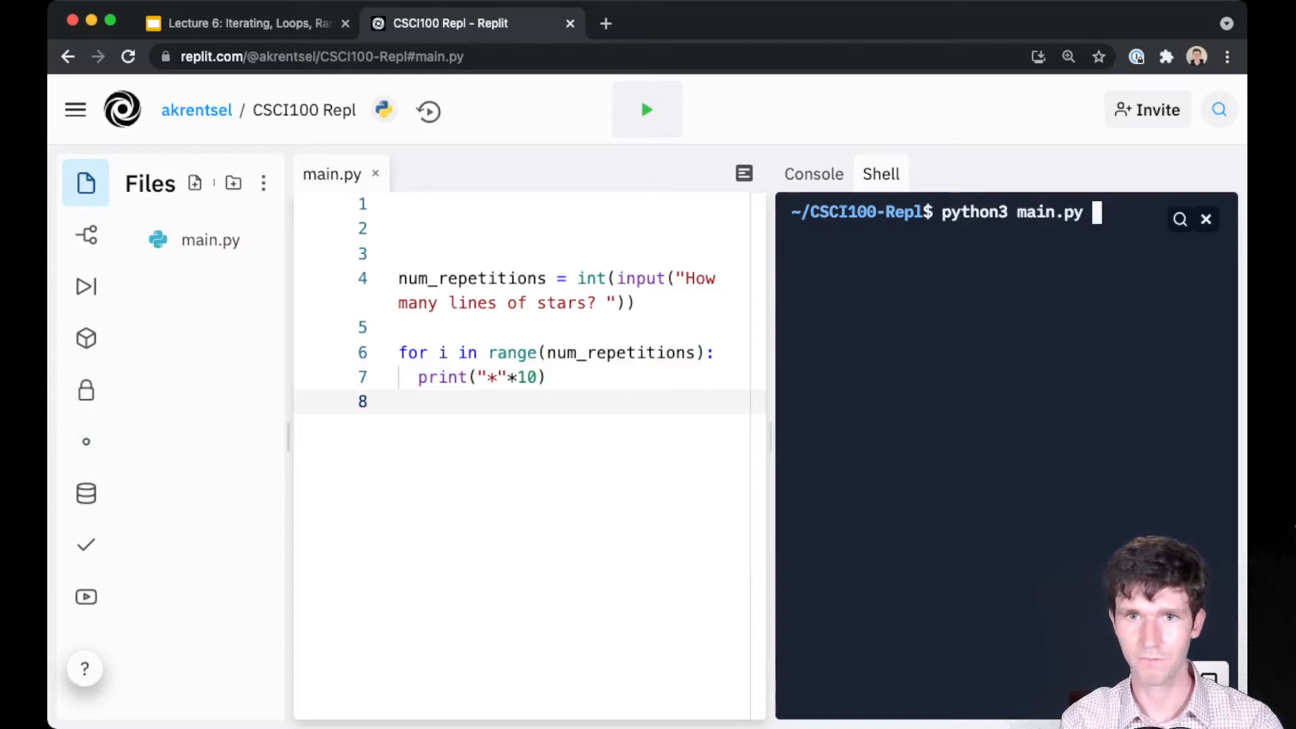
key("Return")
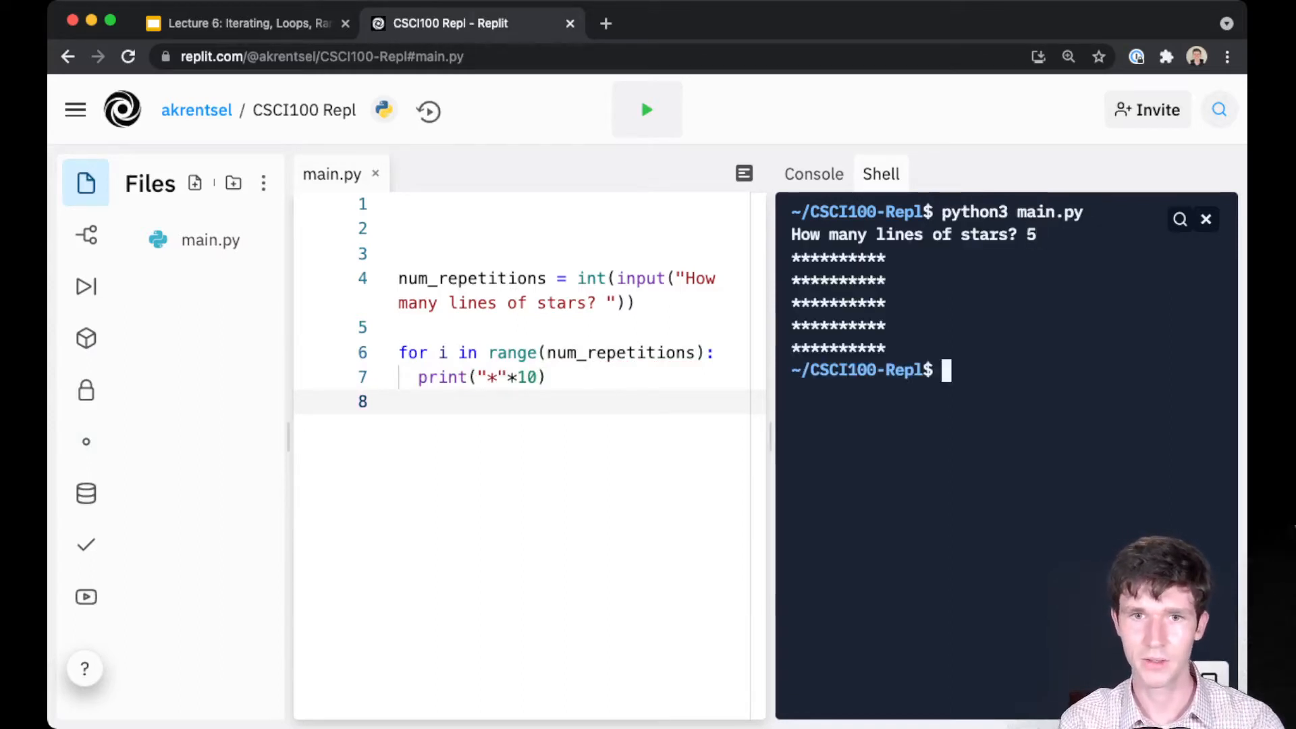
type("python3 main.py")
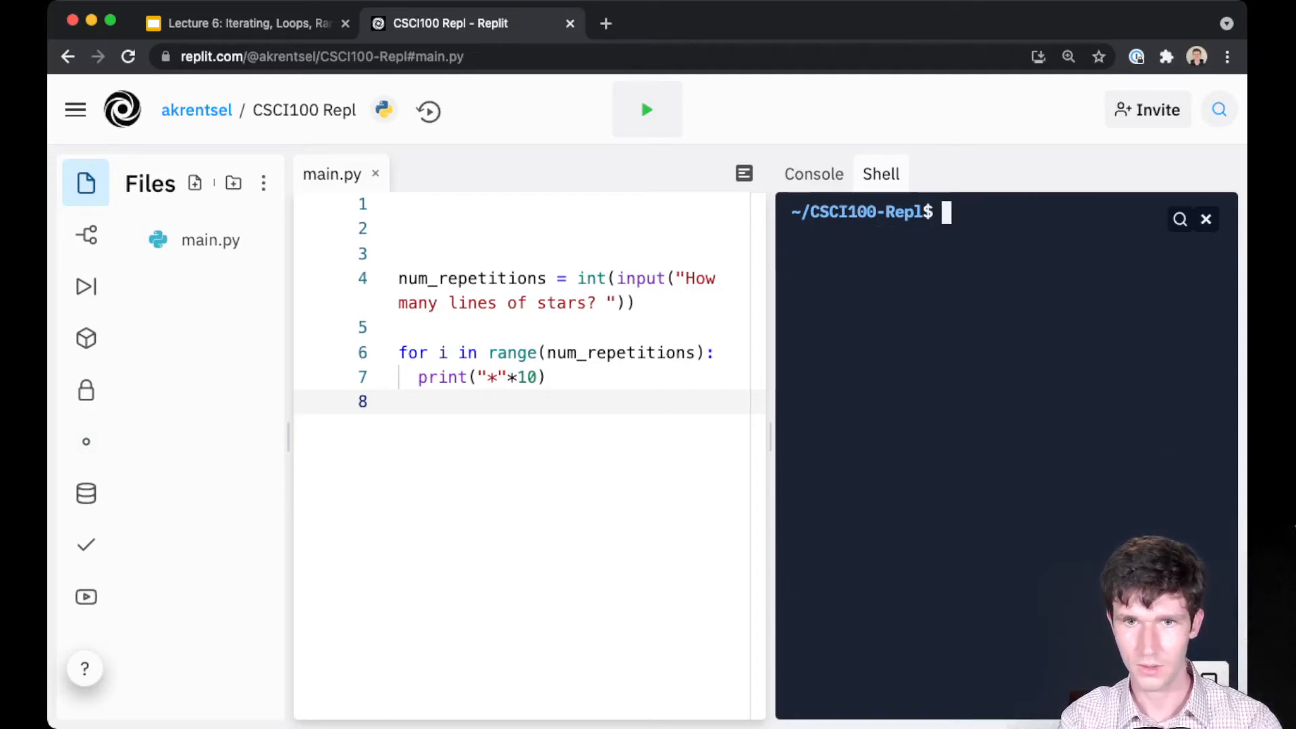
type("python3 main.py")
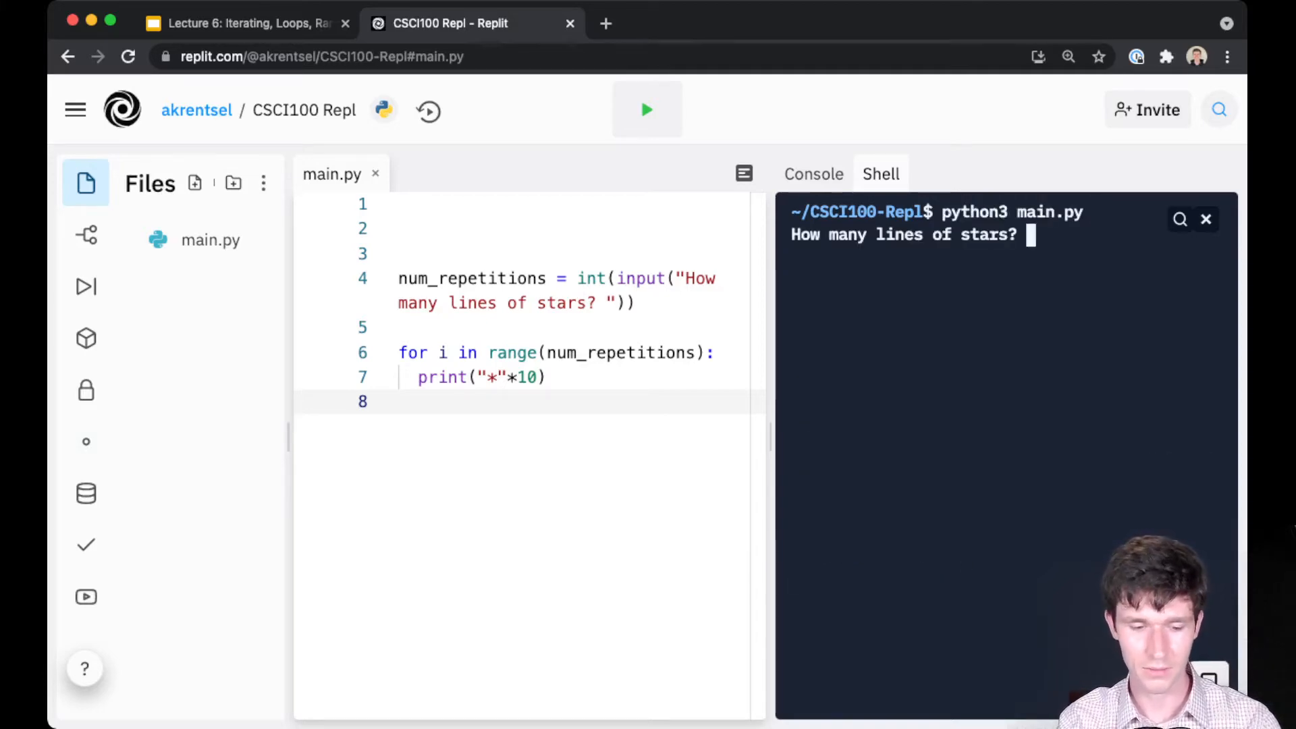
type("2")
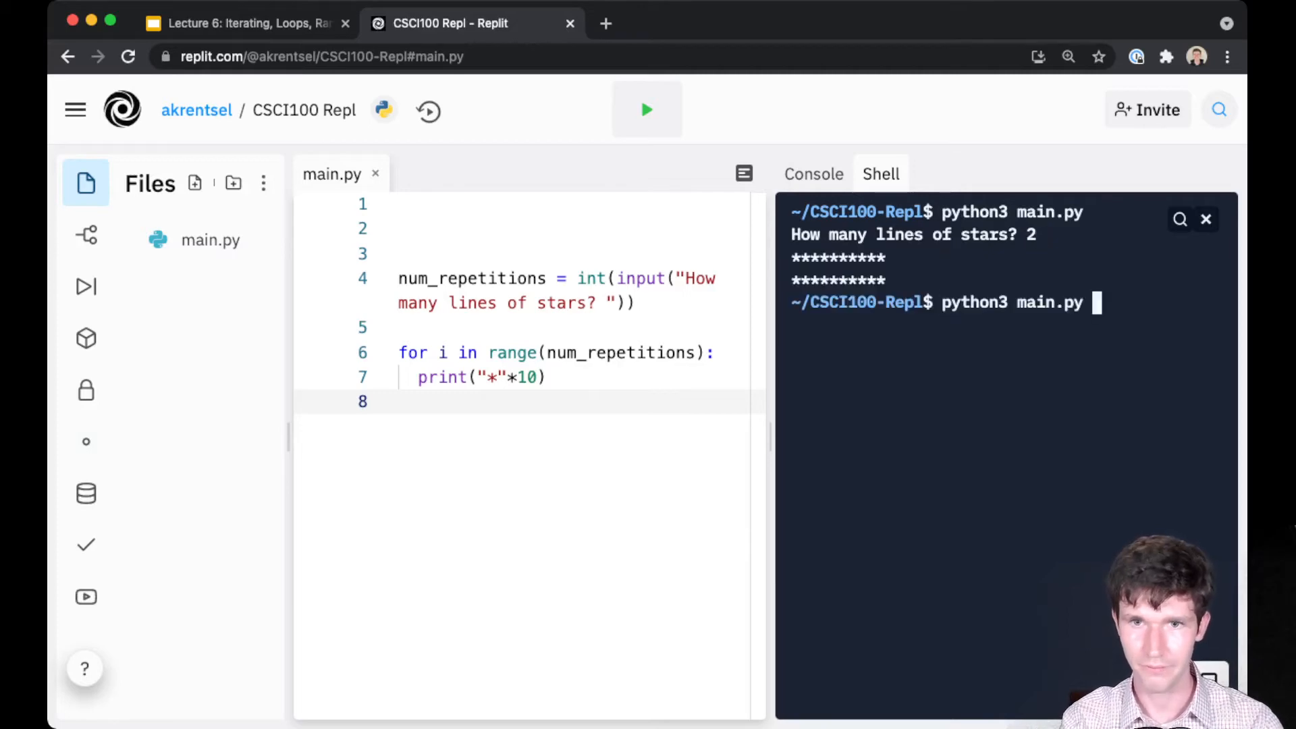